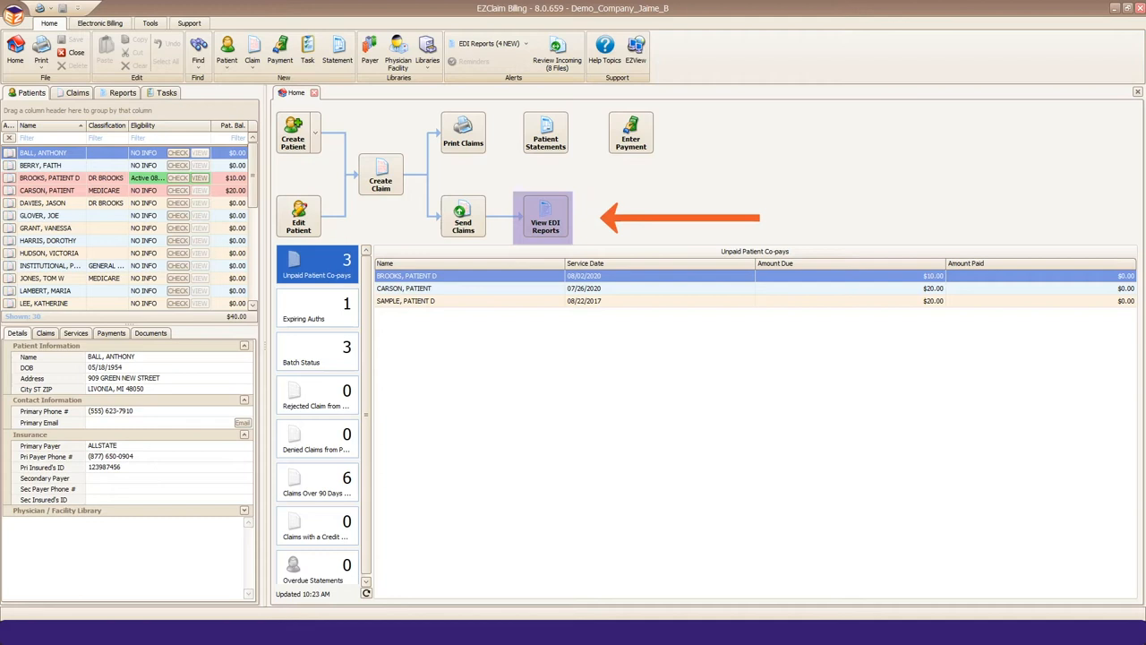
Bring up the EDI Reports list of ERA files from the Home workflow.
click(544, 217)
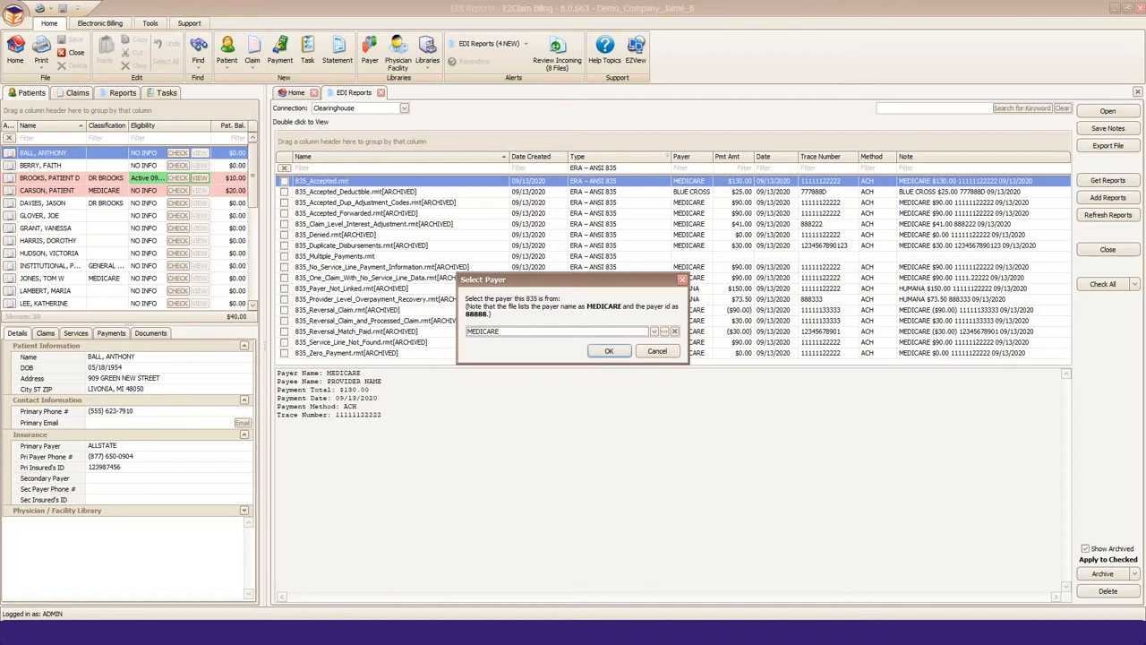
click(609, 351)
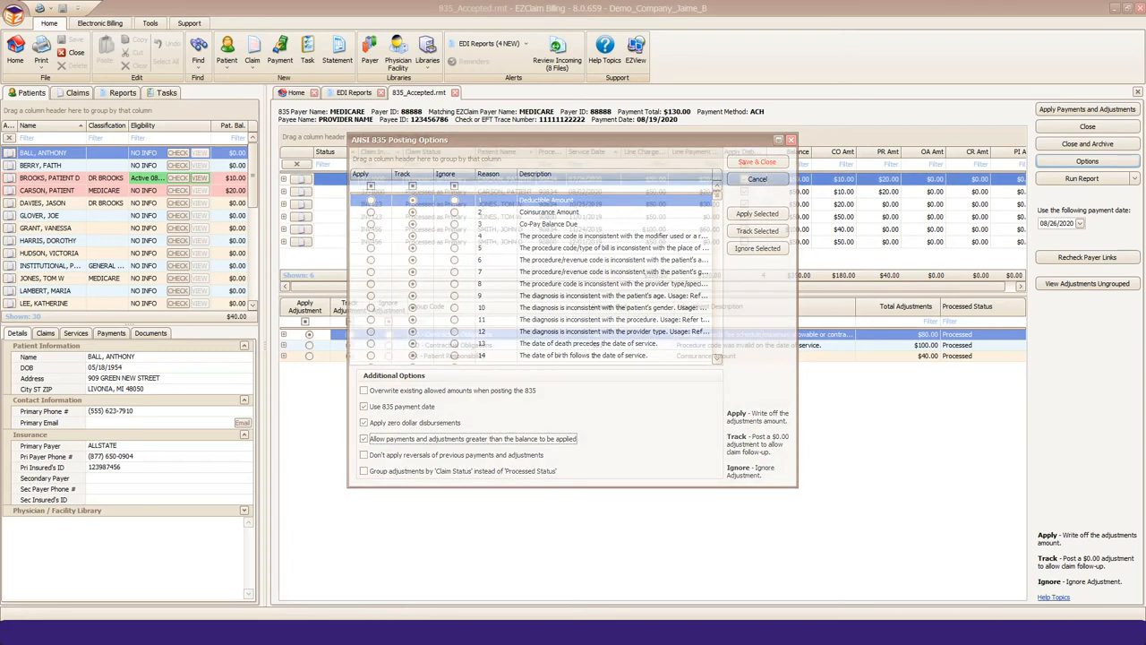
Save the posting options and apply the Medicare 835 payments and adjustments to the claims.
click(755, 179)
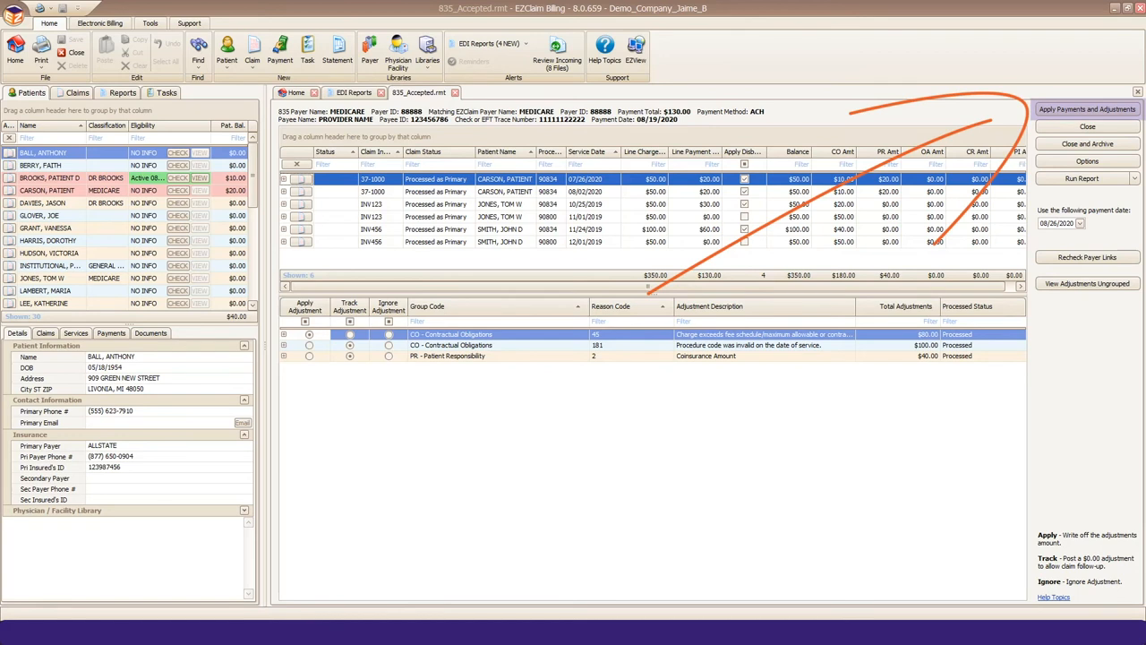
click(1091, 109)
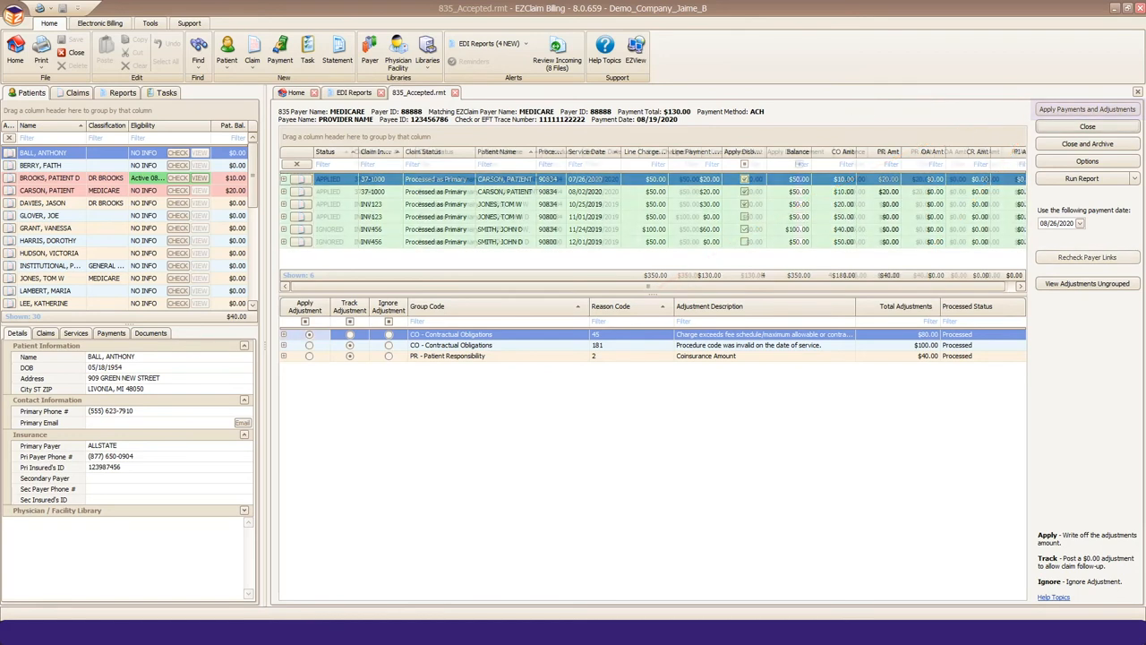